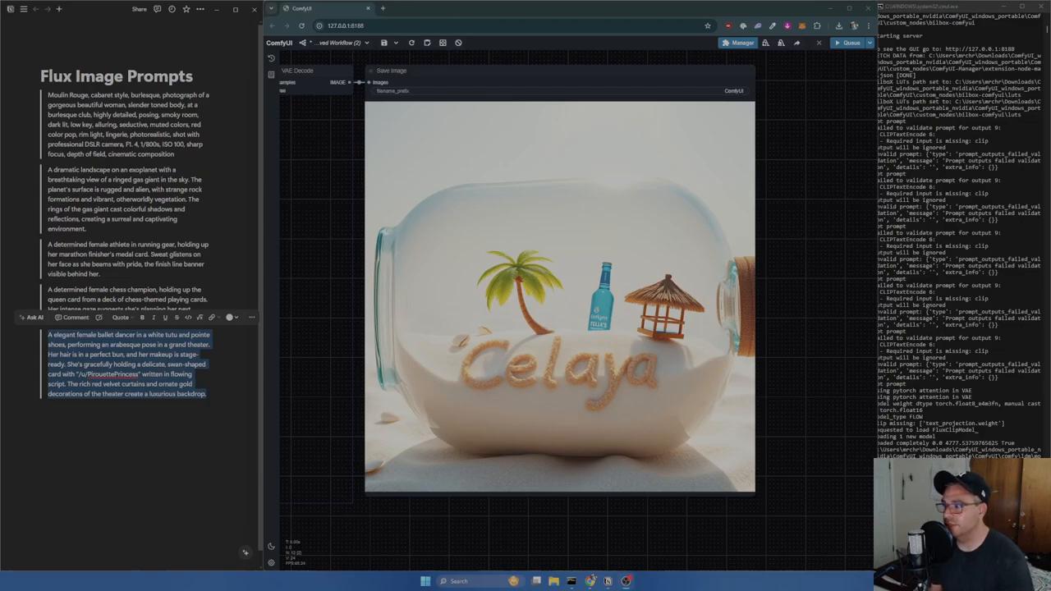
mouse_move(815, 259)
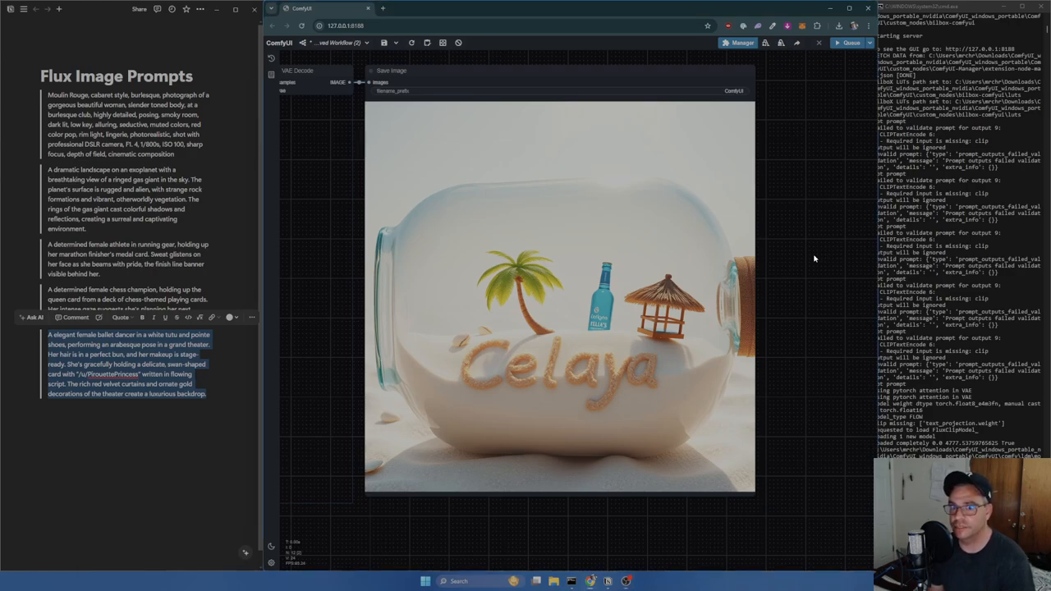
mouse_move(813, 261)
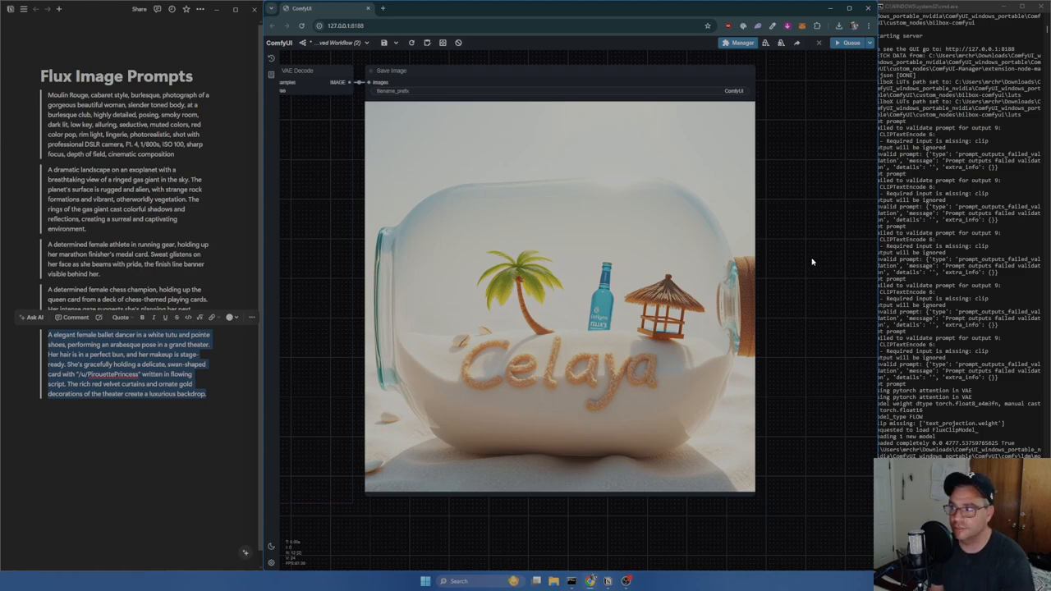
mouse_move(804, 261)
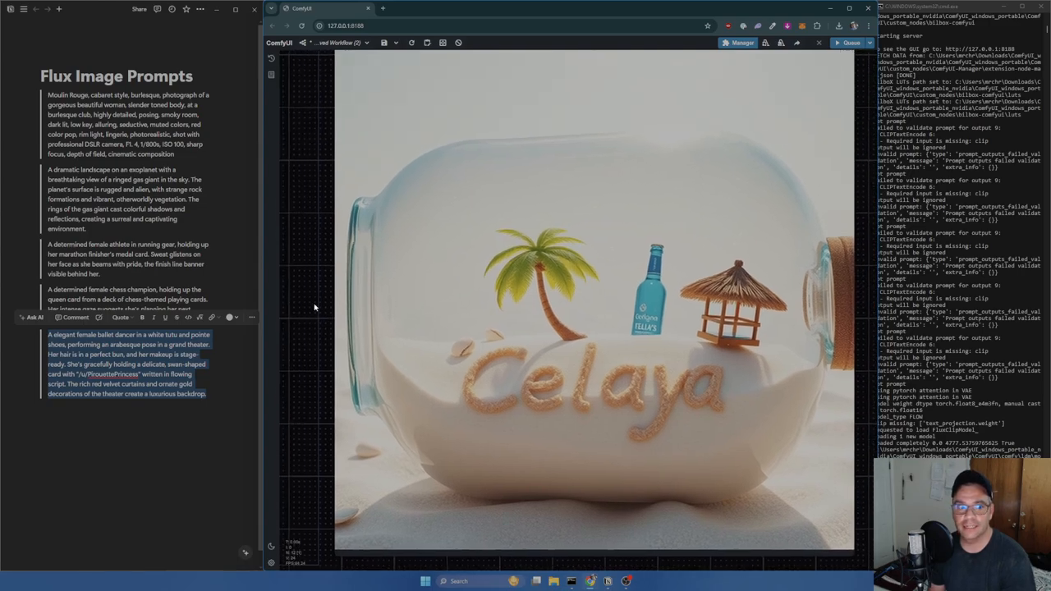
Fill the CLIP Text Encode prompt with the Moulin Rouge burlesque woman description
scroll("down", 3)
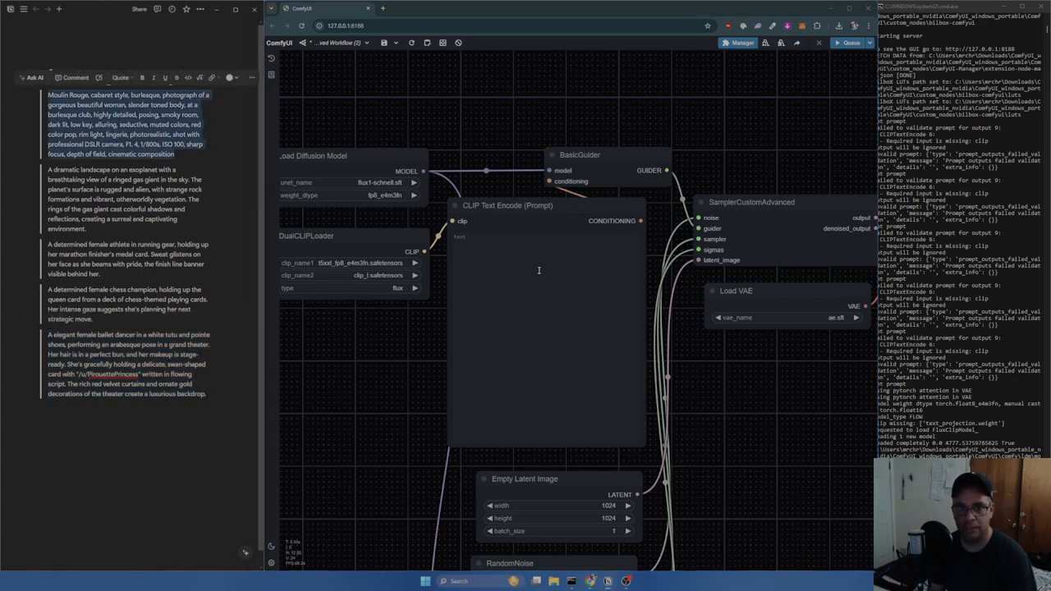
left_click(538, 263)
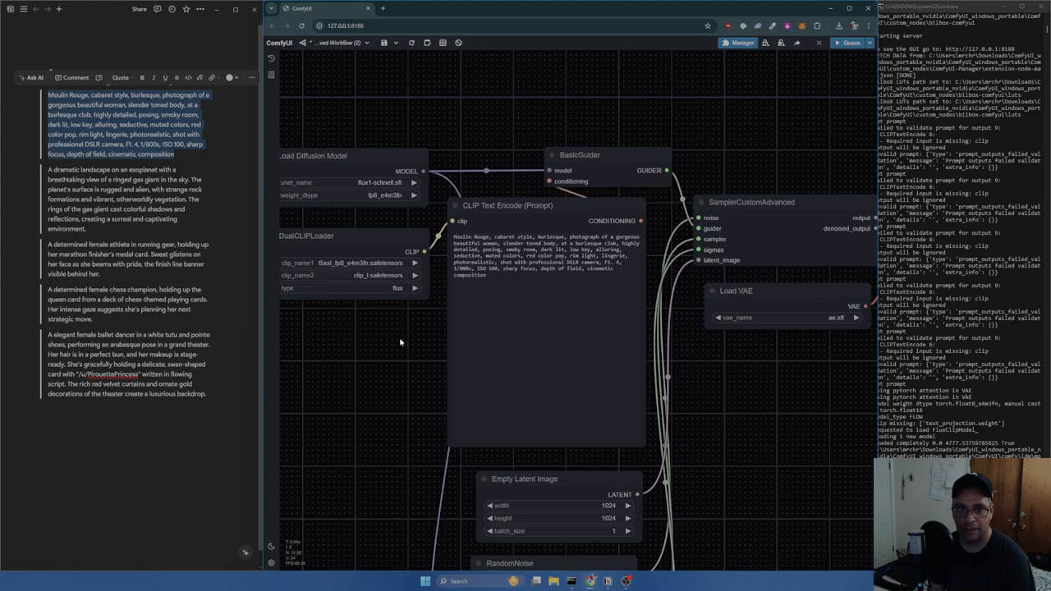
scroll("up", 3)
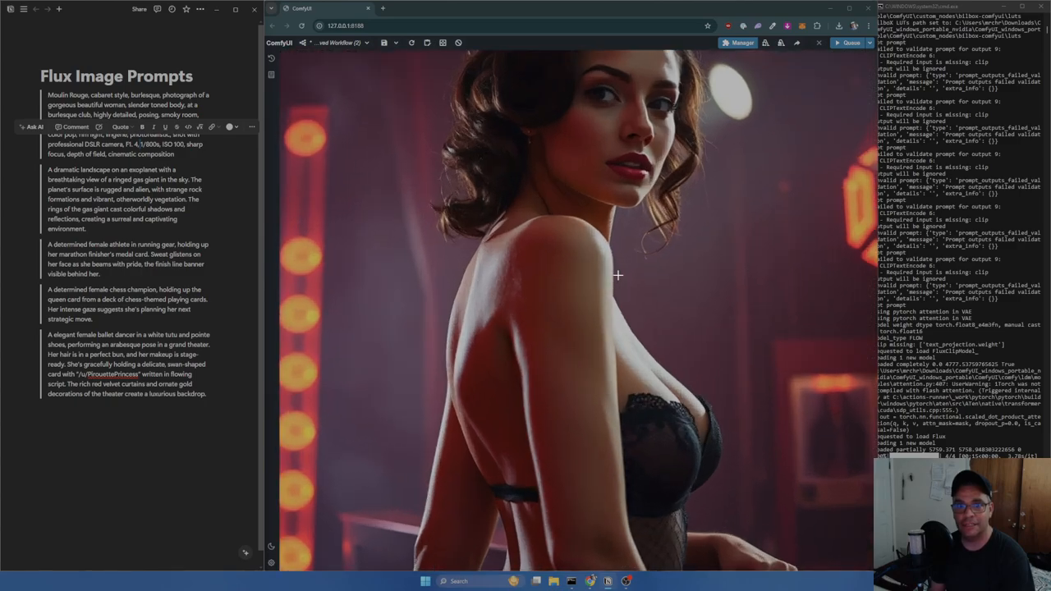
Use the burlesque image's context menu, swapping in the exoplanet ringed-gas-giant prompt
right_click(618, 275)
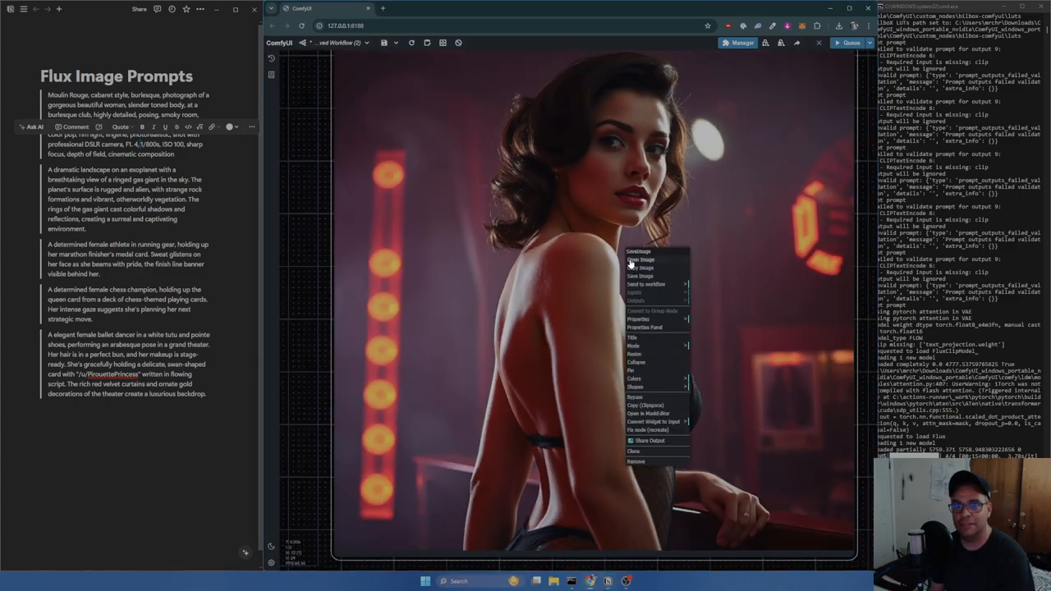
left_click(639, 259)
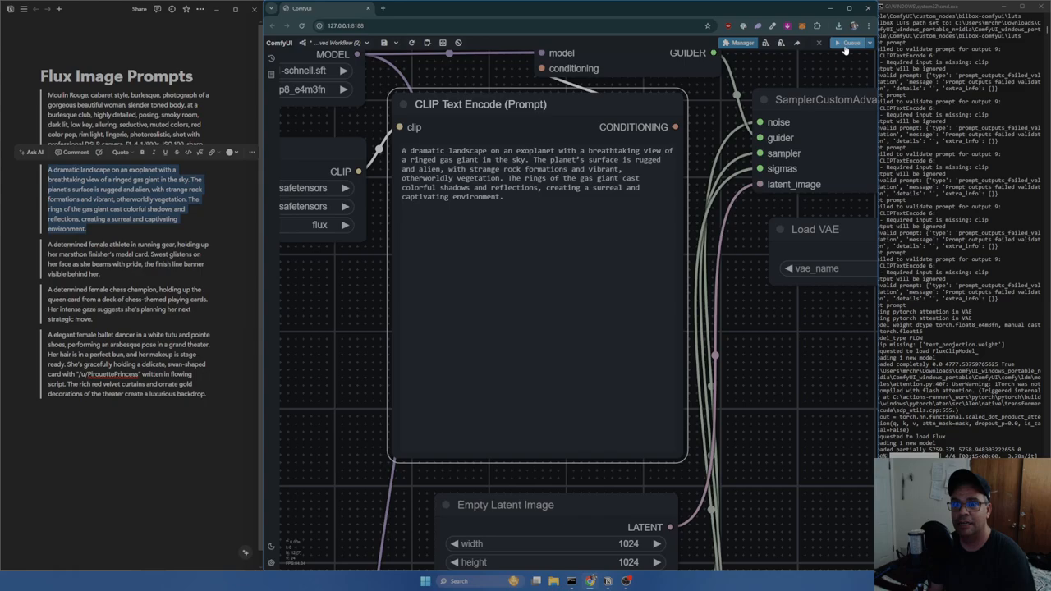
Queue generation of the rocky exoplanet landscape image
left_click(850, 43)
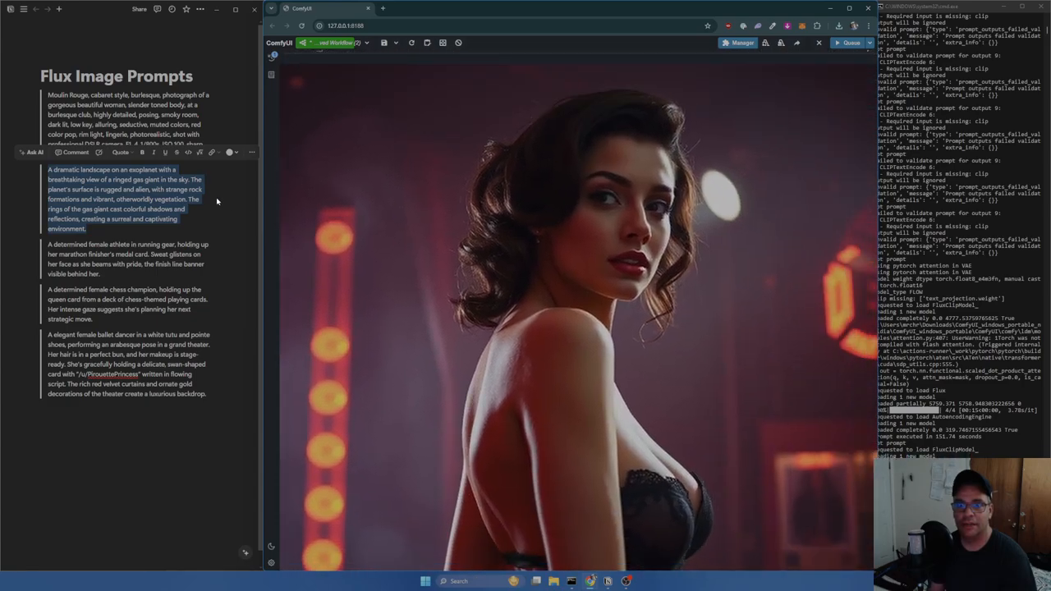
mouse_move(557, 243)
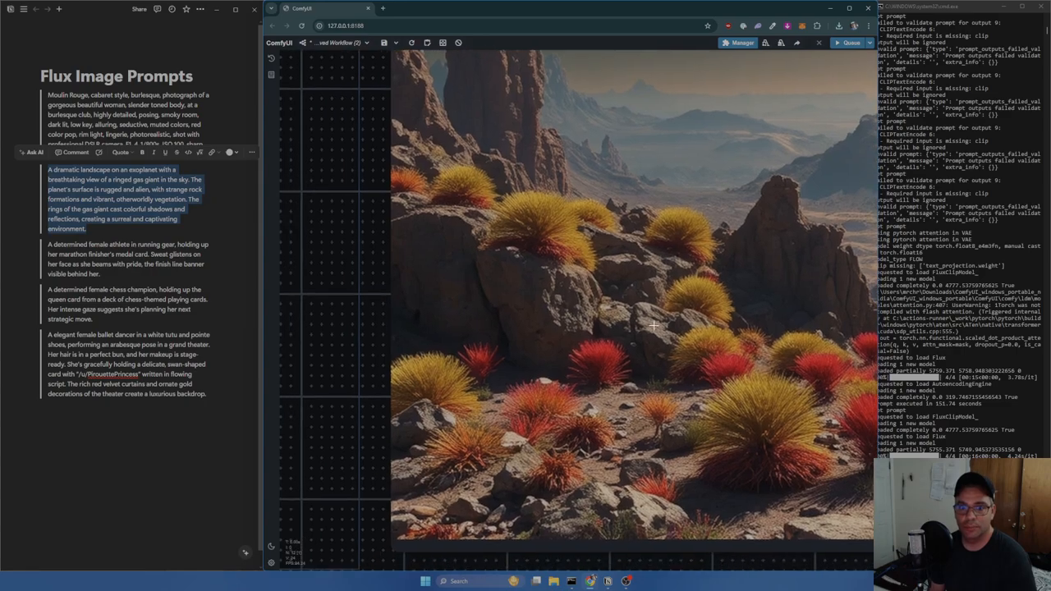
mouse_move(694, 497)
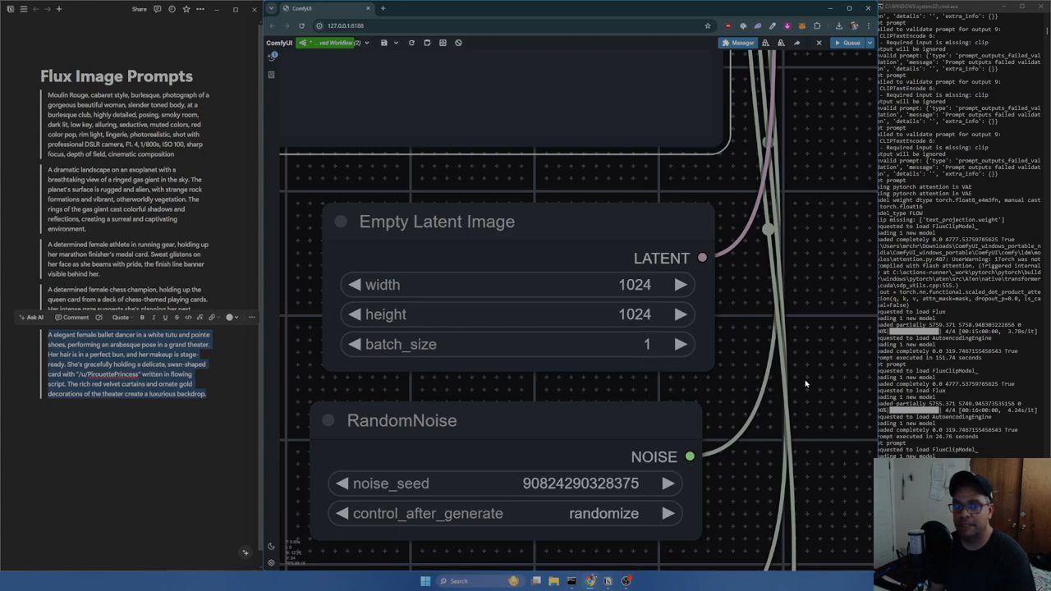
Scroll the canvas to view the ballerina-on-stage result
scroll("down", 3)
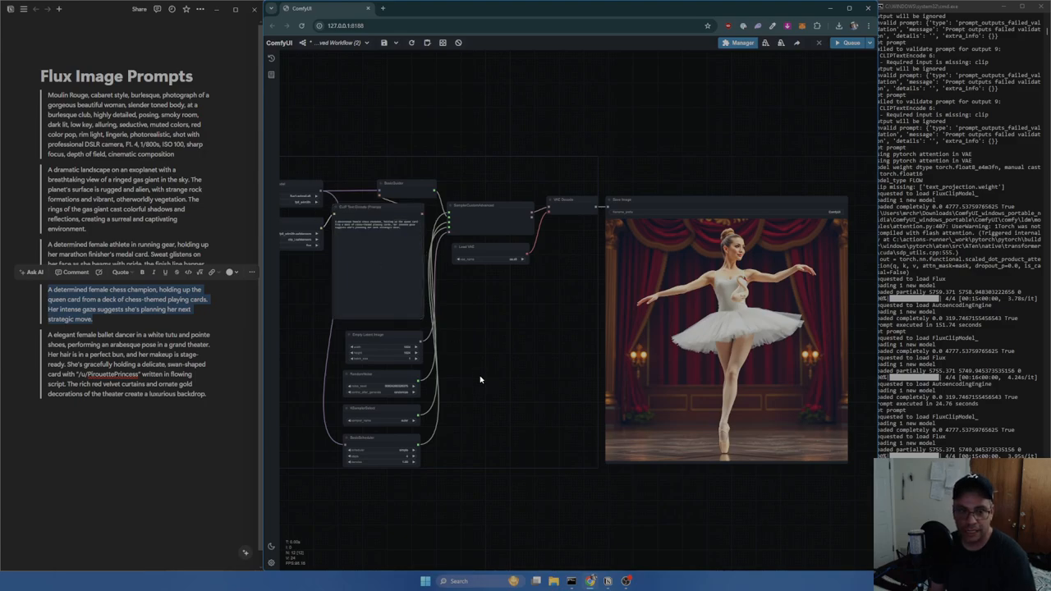
Change the BasicScheduler sampling steps and queue the queen playing card image
scroll("up", 3)
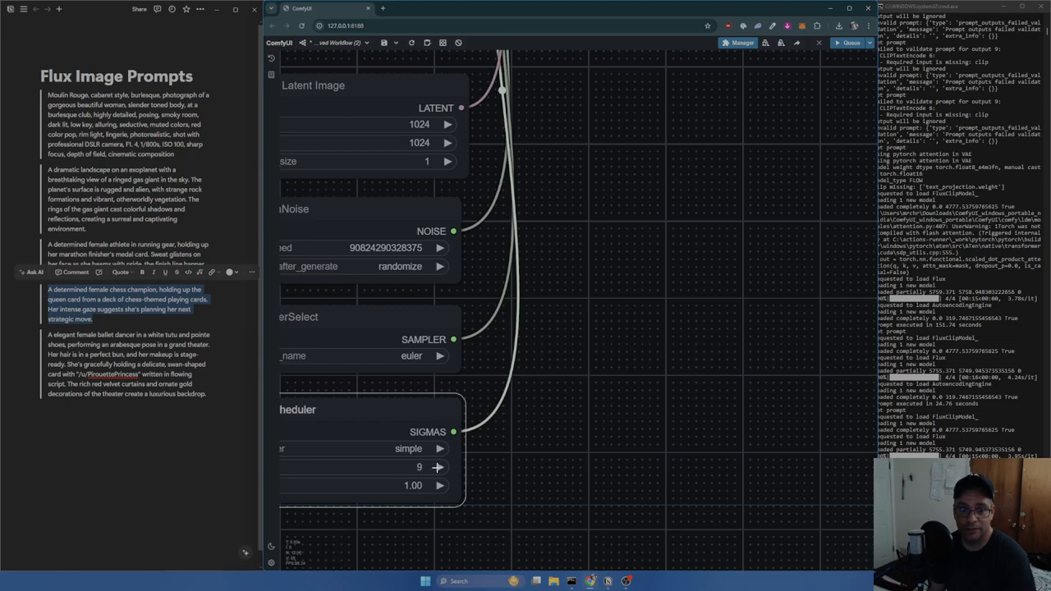
left_click(852, 43)
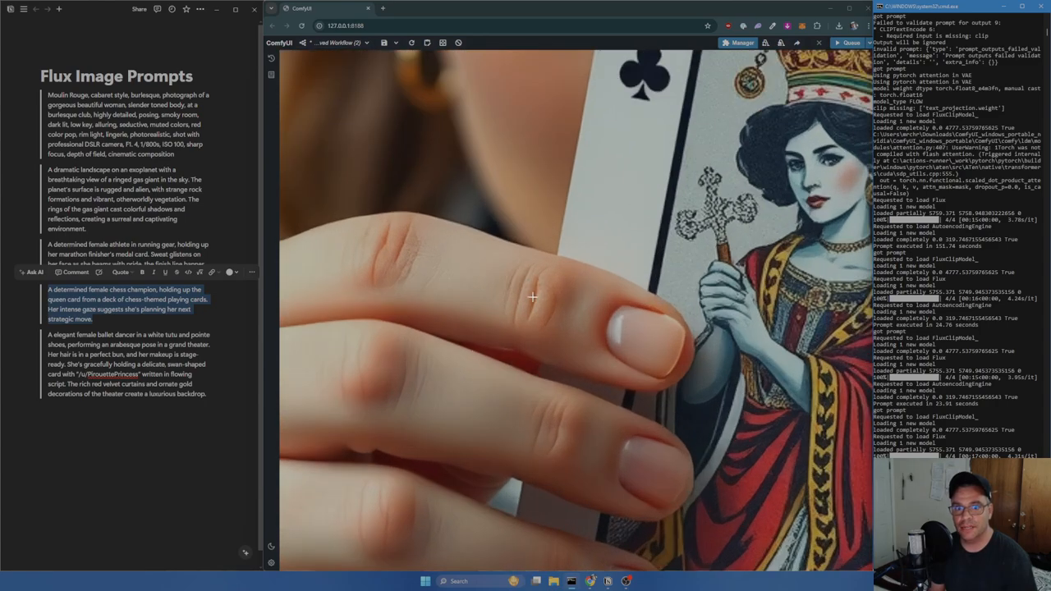
mouse_move(522, 309)
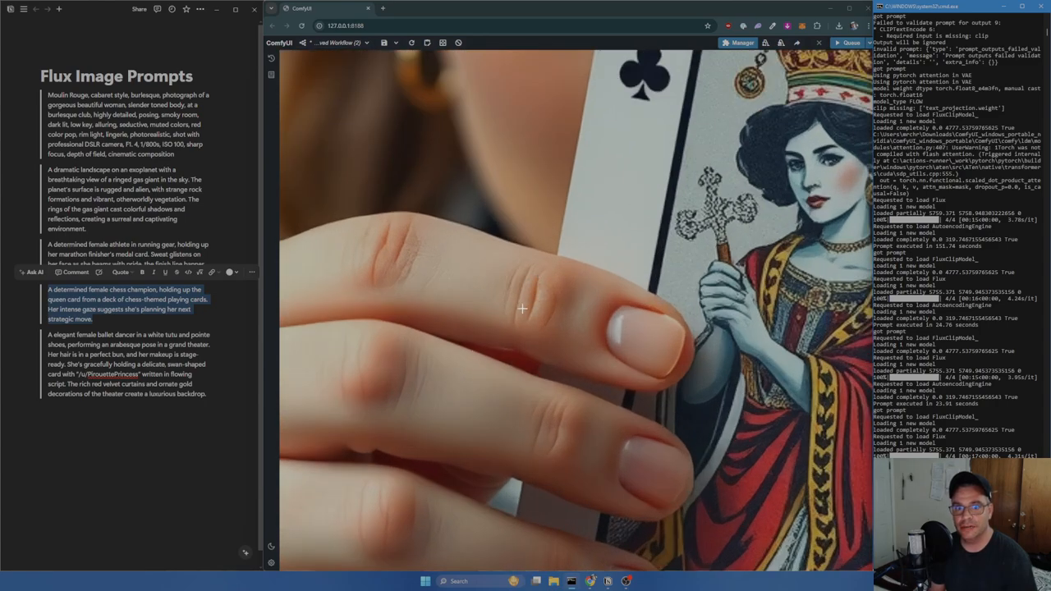
mouse_move(434, 269)
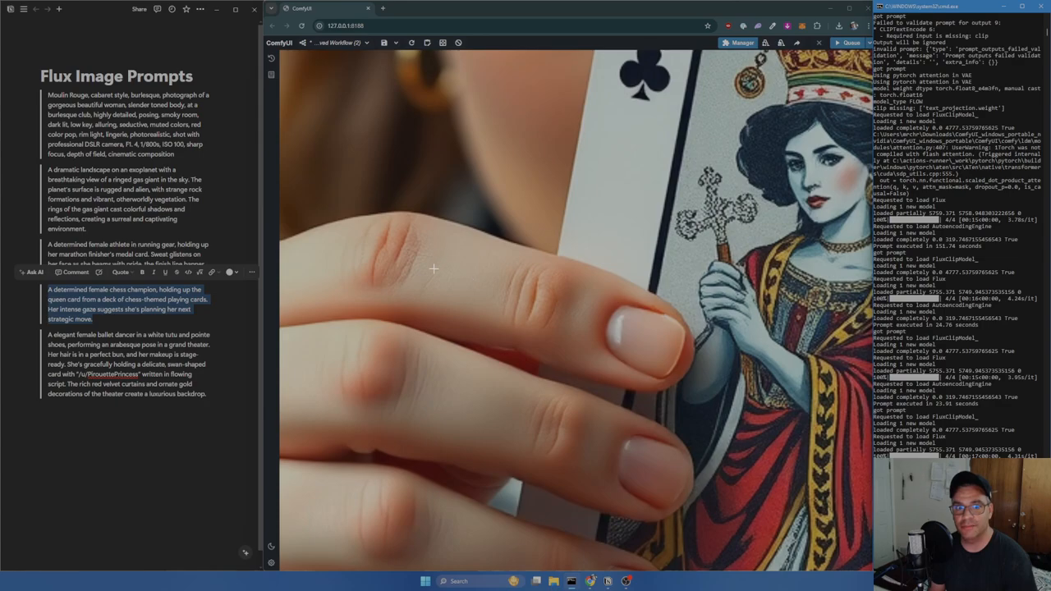
mouse_move(615, 339)
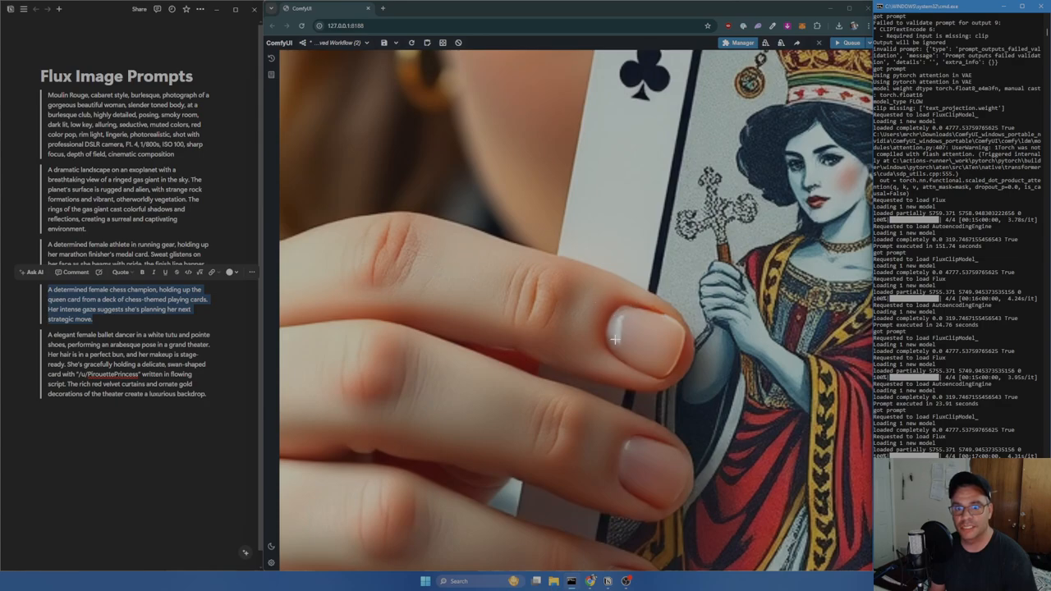